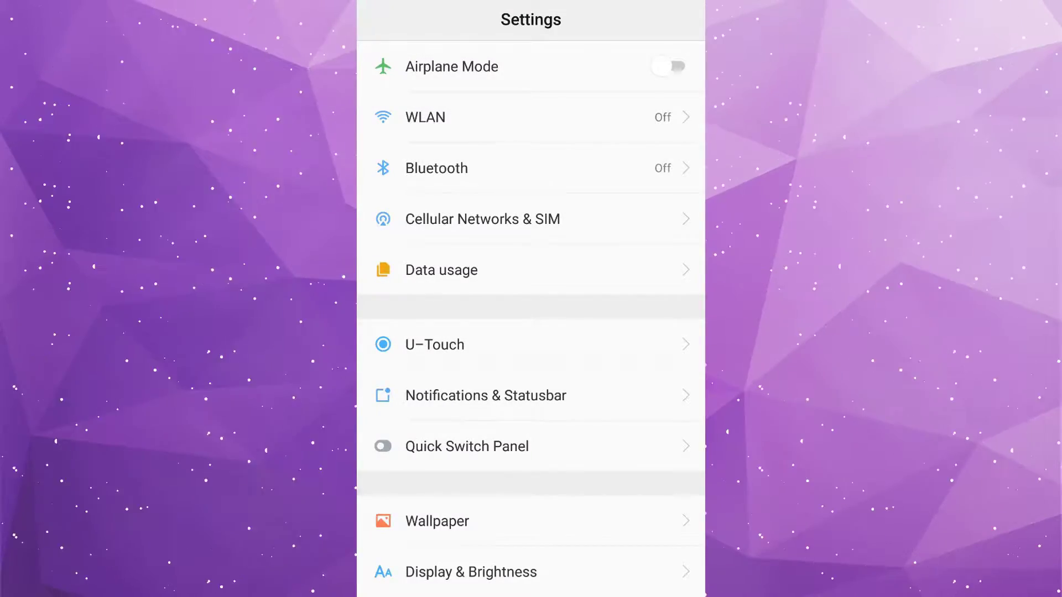
Step: Scroll the Settings list and go into Fingerprint & Passcode
{"action": "scroll", "scroll_direction": "down", "scroll_amount": 3}
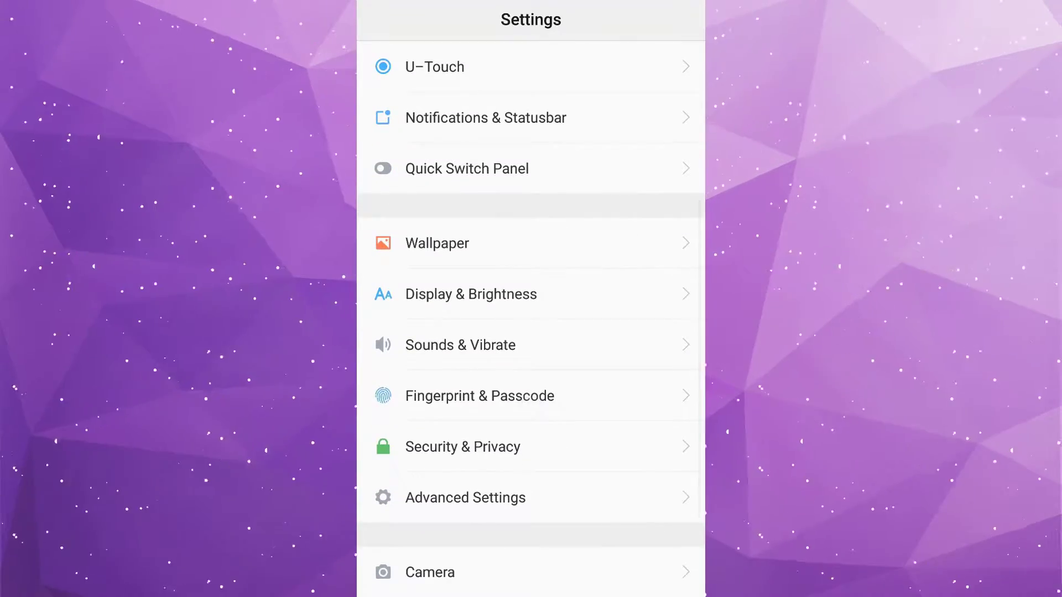
{"action": "left_click", "coordinate": [479, 396]}
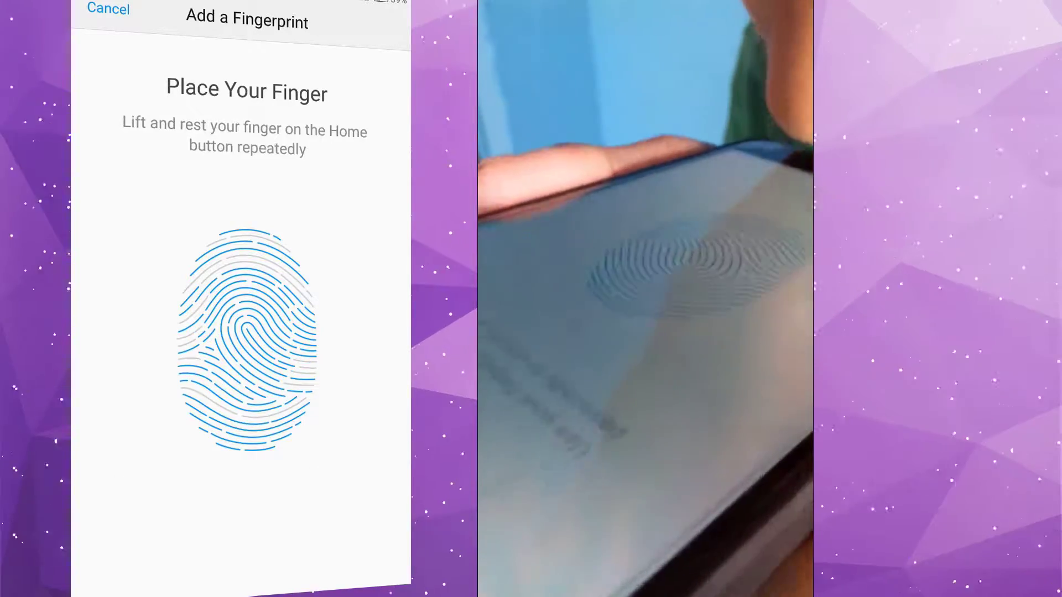
Step: Add a Fingerprint, enrolling the lip on the Home button until it joins the list
{"action": "left_click", "coordinate": [247, 342]}
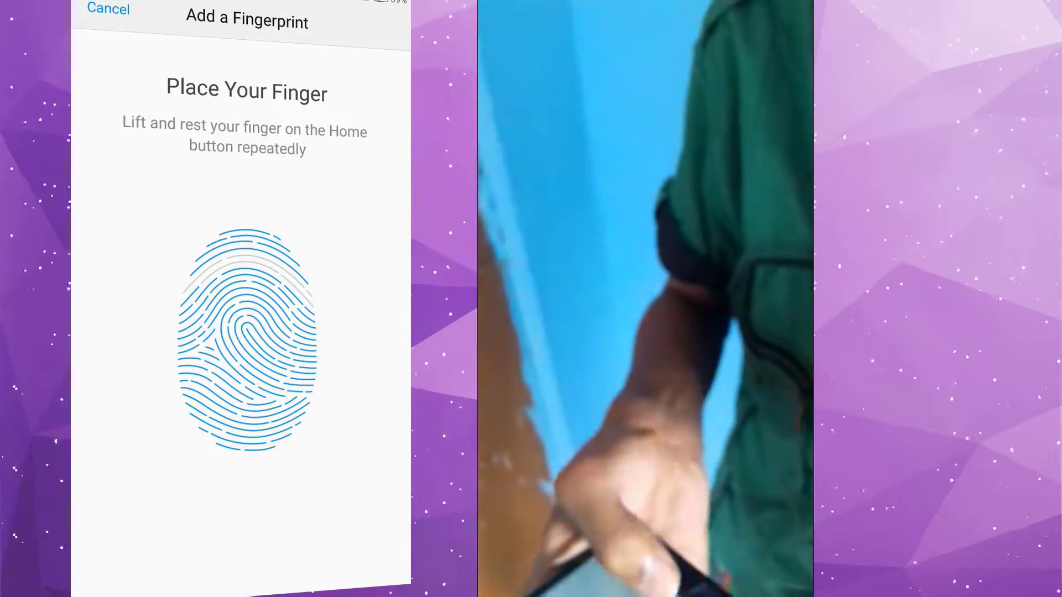
{"action": "left_click", "coordinate": [107, 9]}
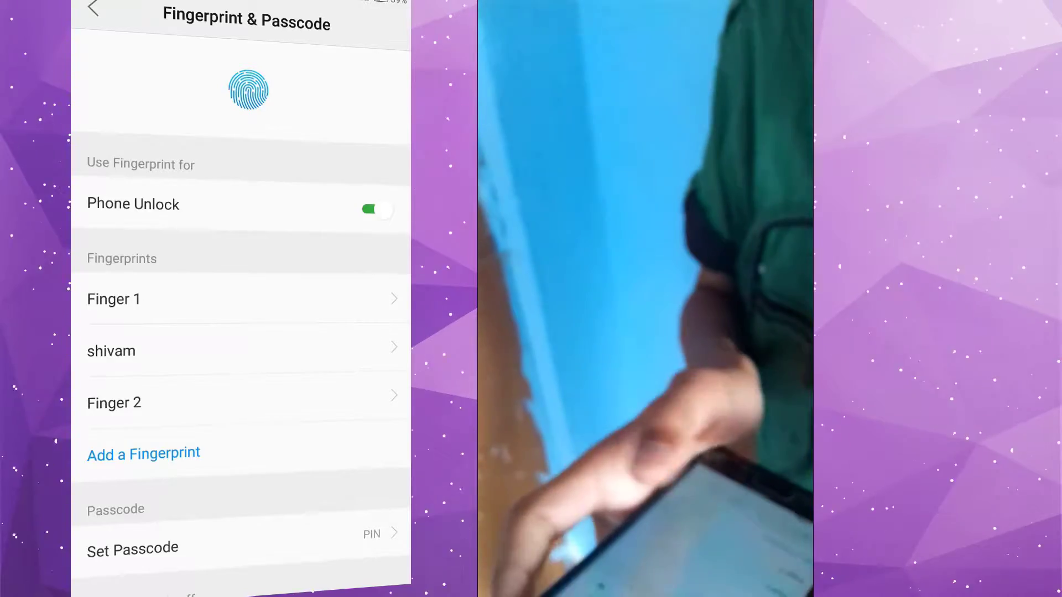